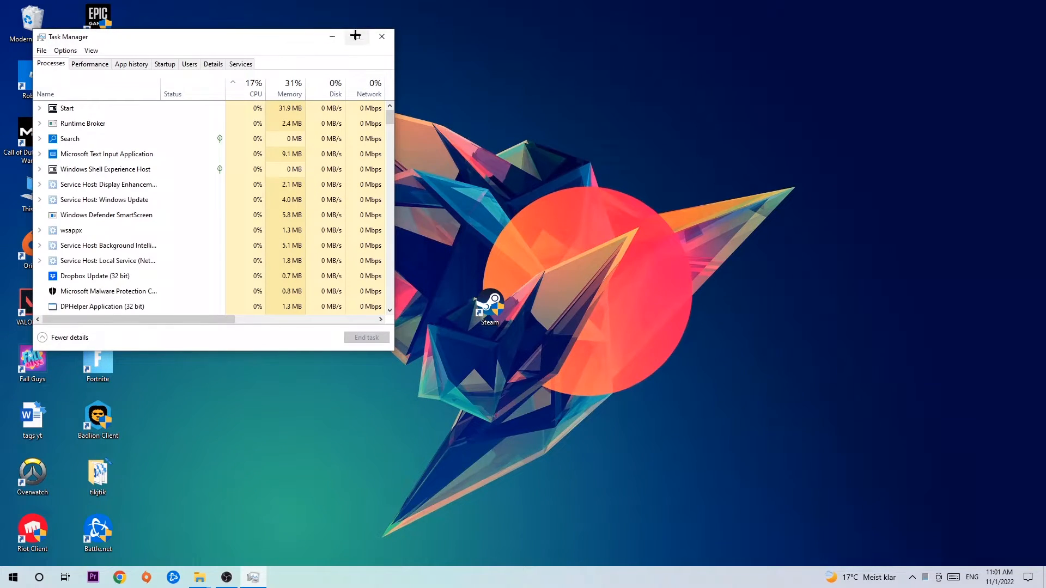
Step: Close the Task Manager window to return to the desktop
click(356, 36)
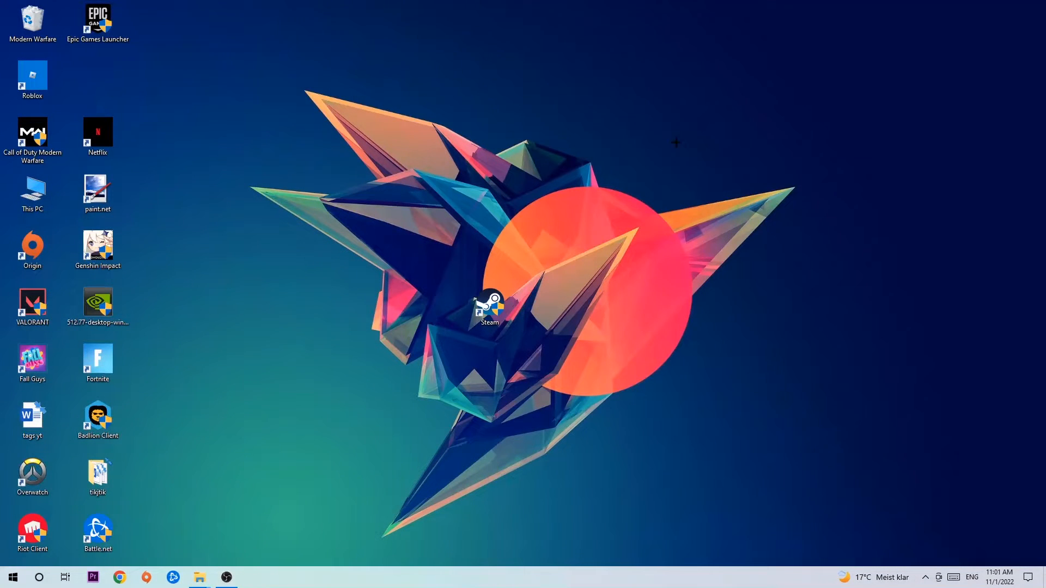
mouse_move(806, 263)
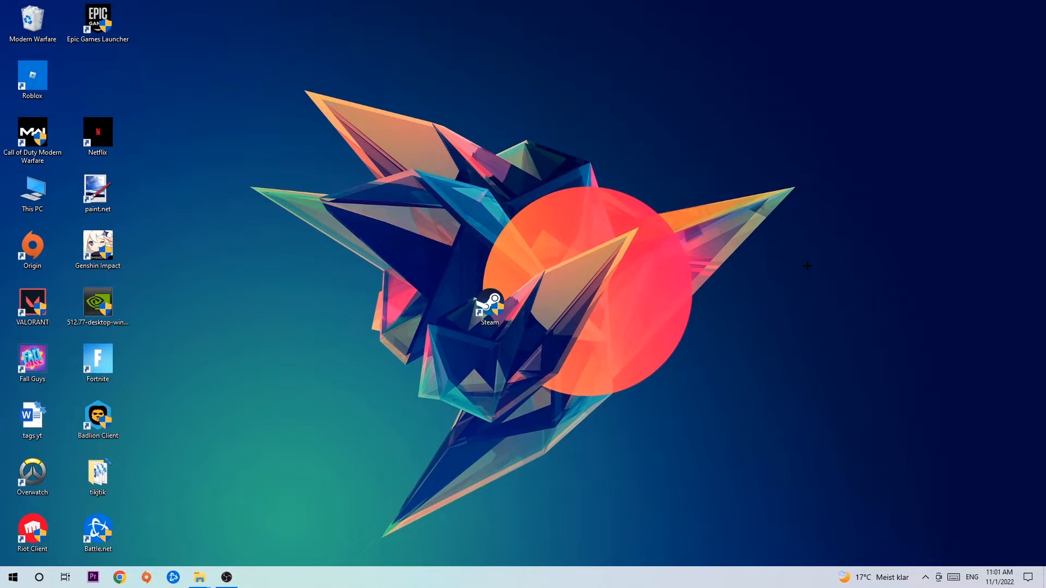
Step: Choose Display settings from the desktop's right-click menu
right_click(719, 141)
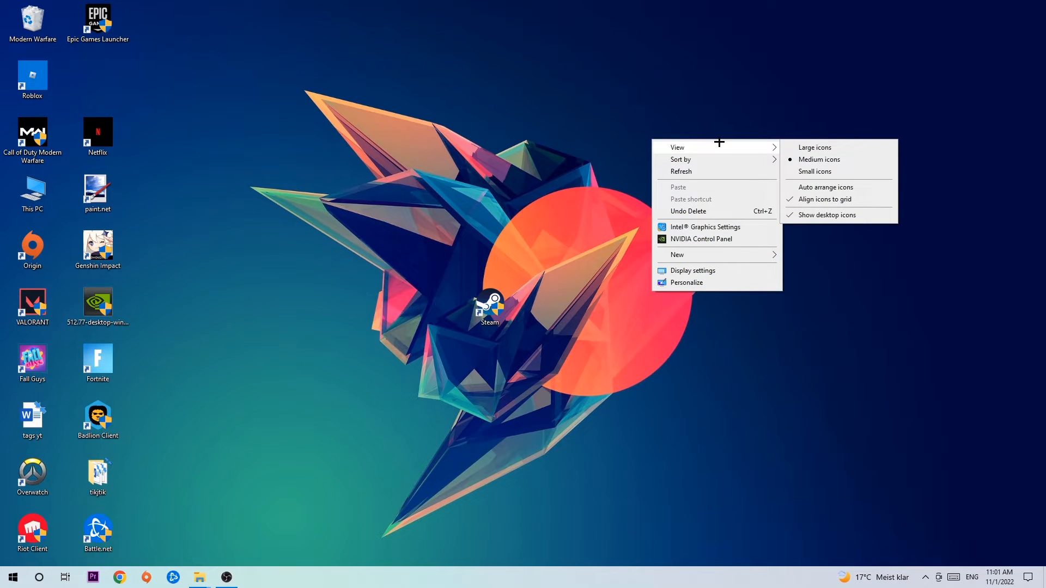
mouse_move(710, 266)
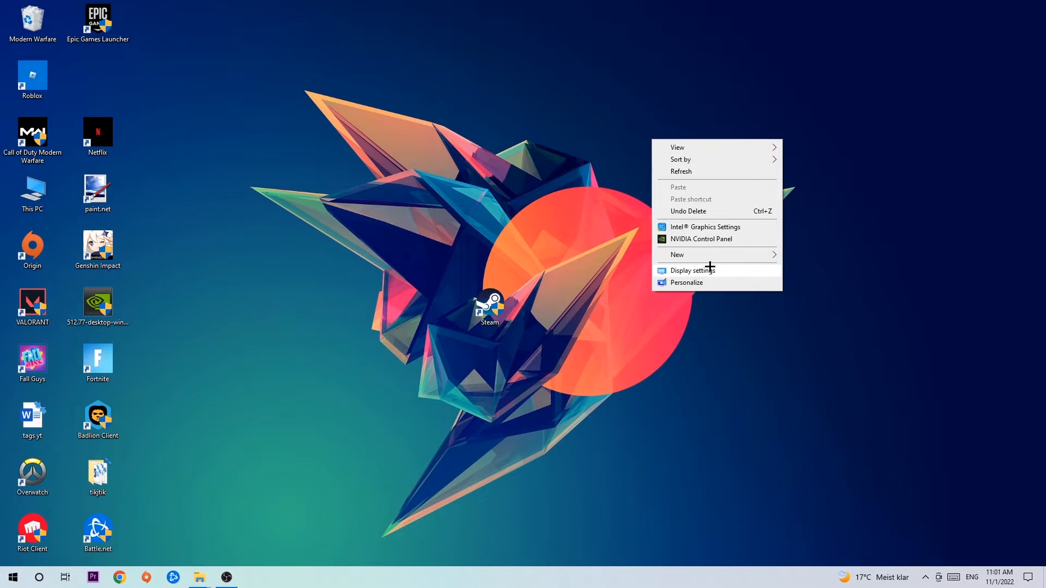
click(693, 270)
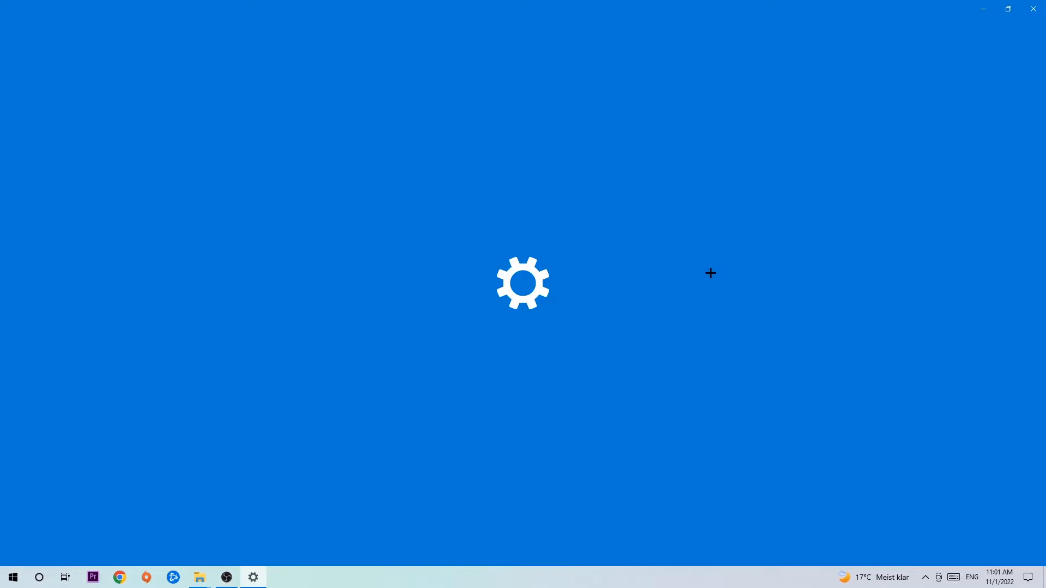
Step: Show the Display page with the two-monitor arrangement in Settings
click(253, 577)
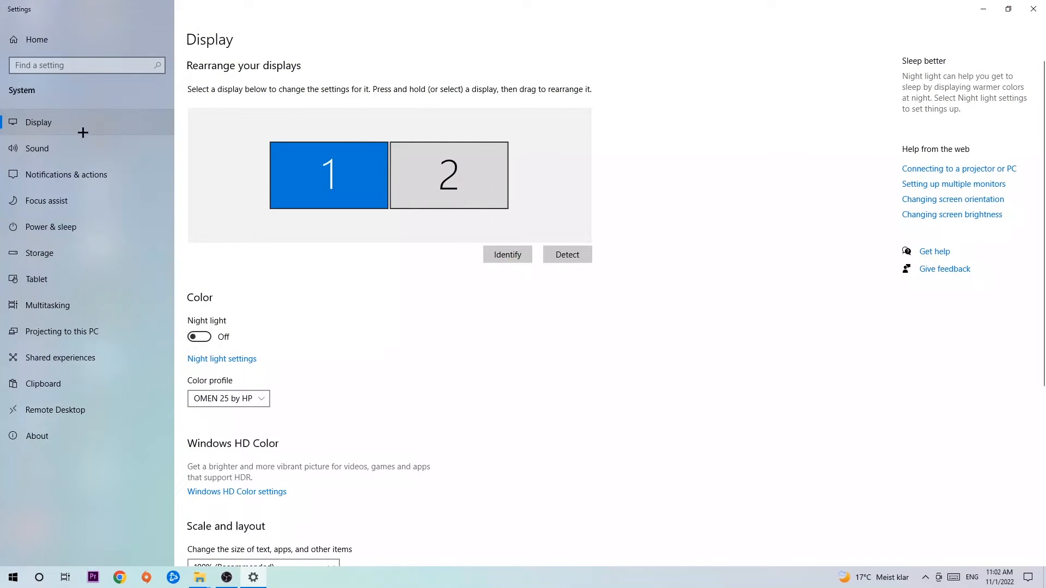
mouse_move(236, 129)
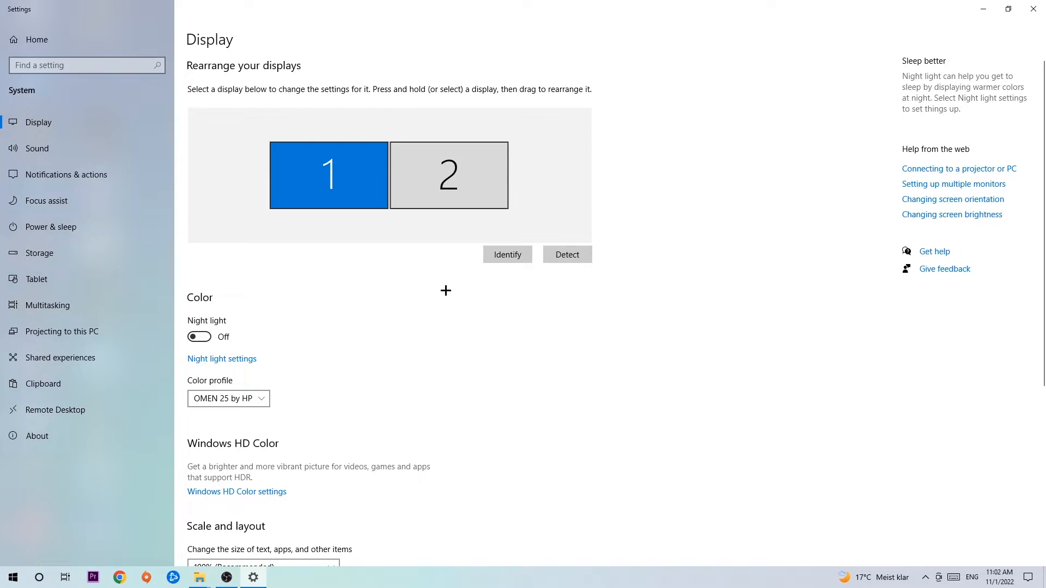
mouse_move(490, 263)
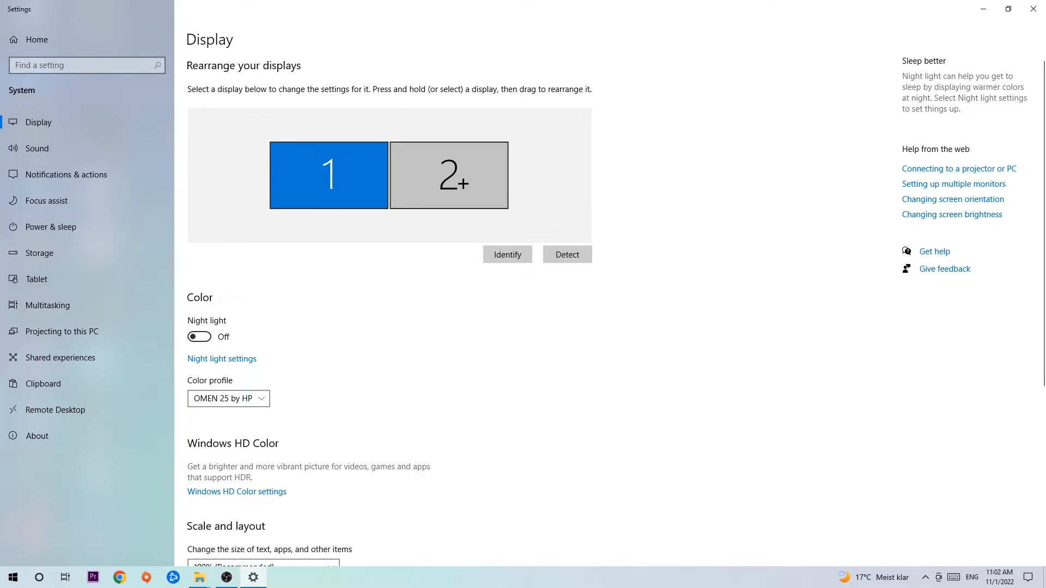
Step: Verify Scale and layout is 100% (Recommended), then close Settings
scroll(down, 3)
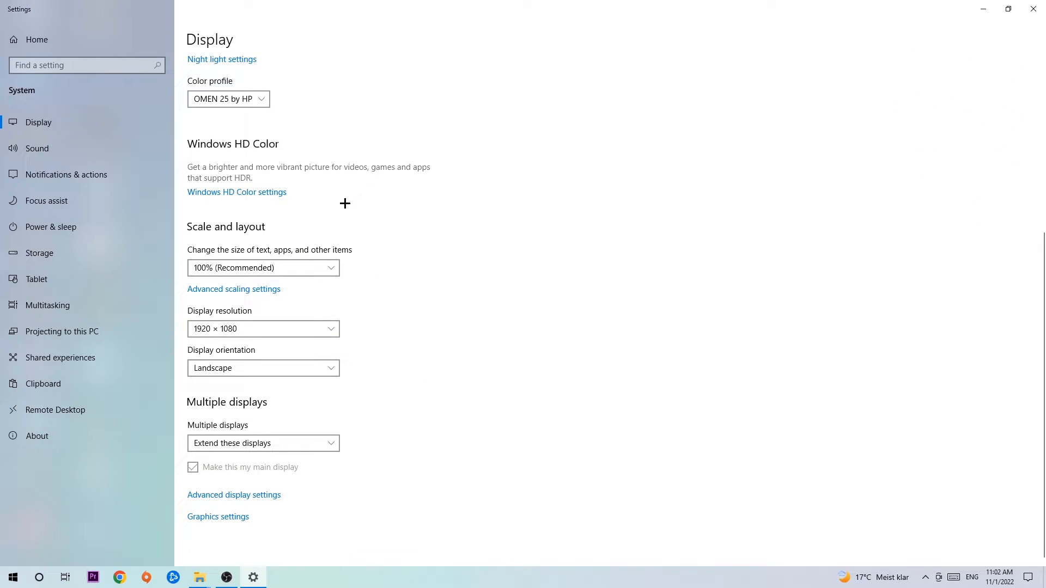
mouse_move(259, 251)
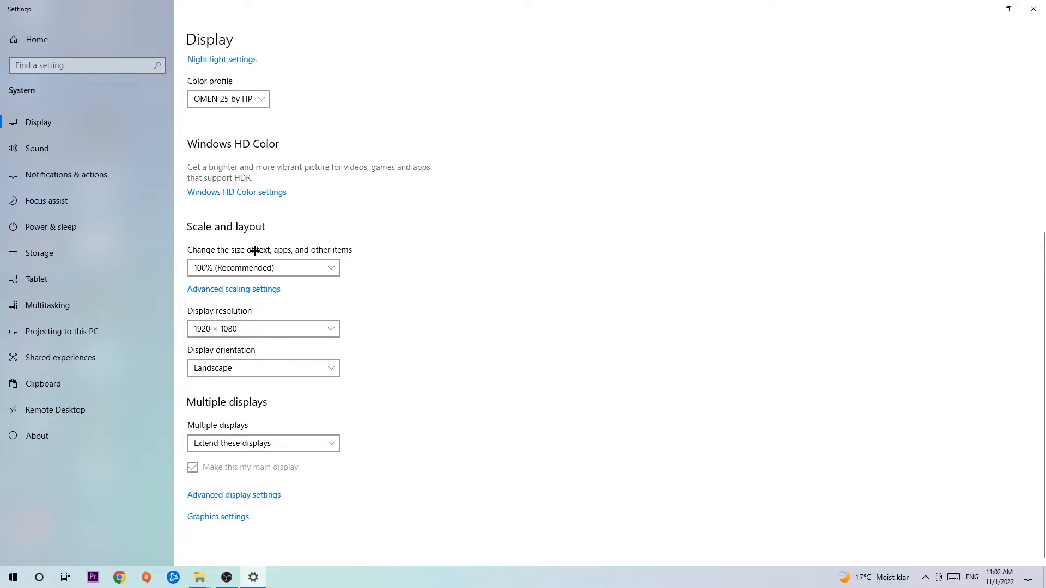
mouse_move(393, 229)
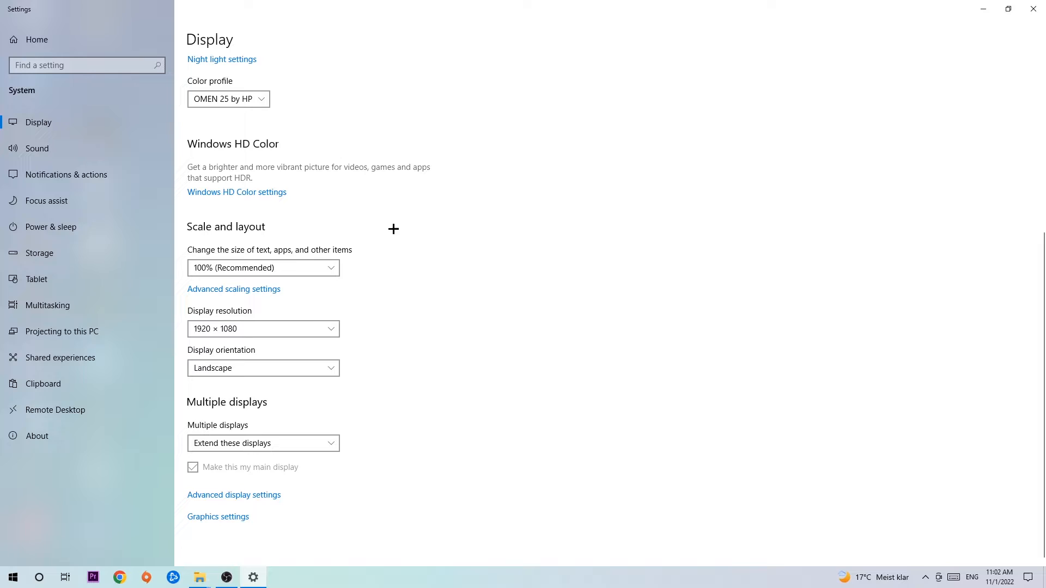
mouse_move(389, 268)
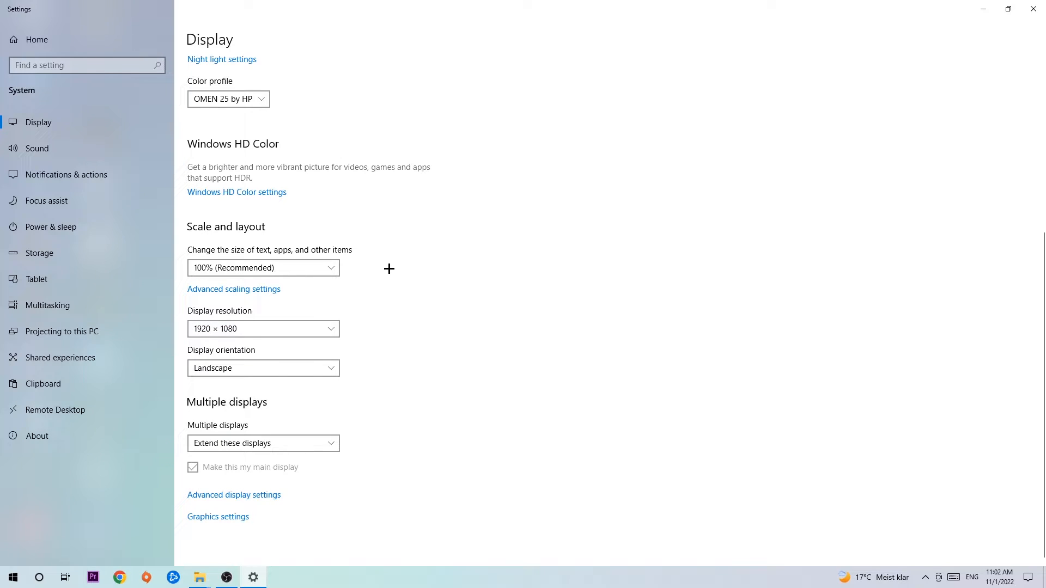
mouse_move(386, 270)
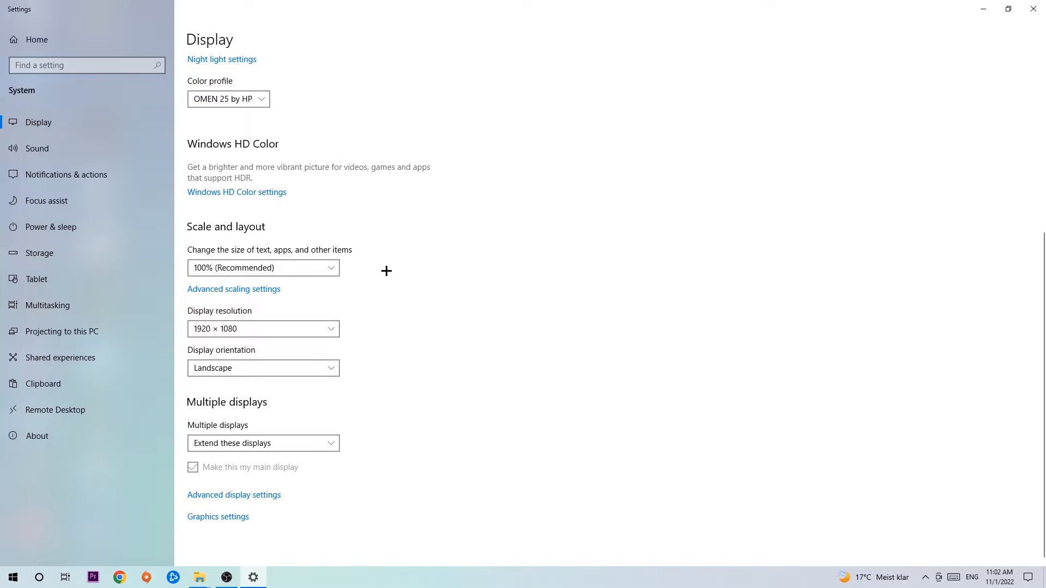
mouse_move(381, 272)
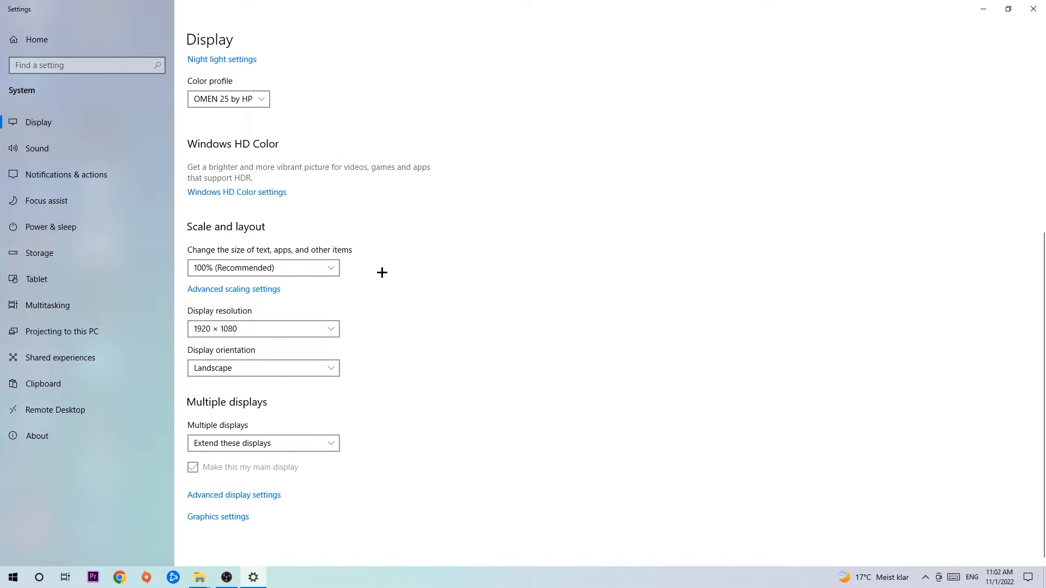
mouse_move(1035, 9)
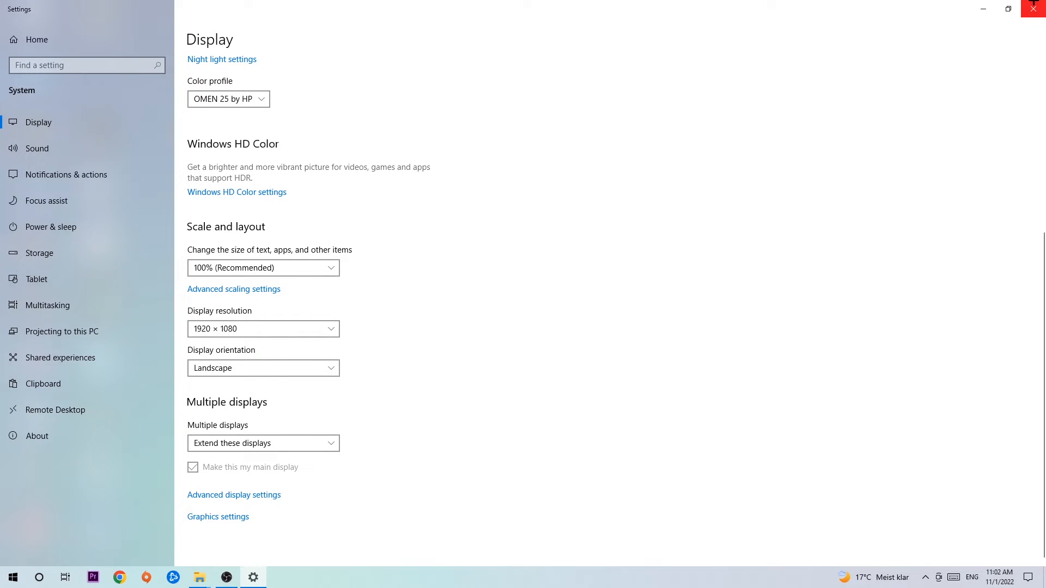
click(1035, 9)
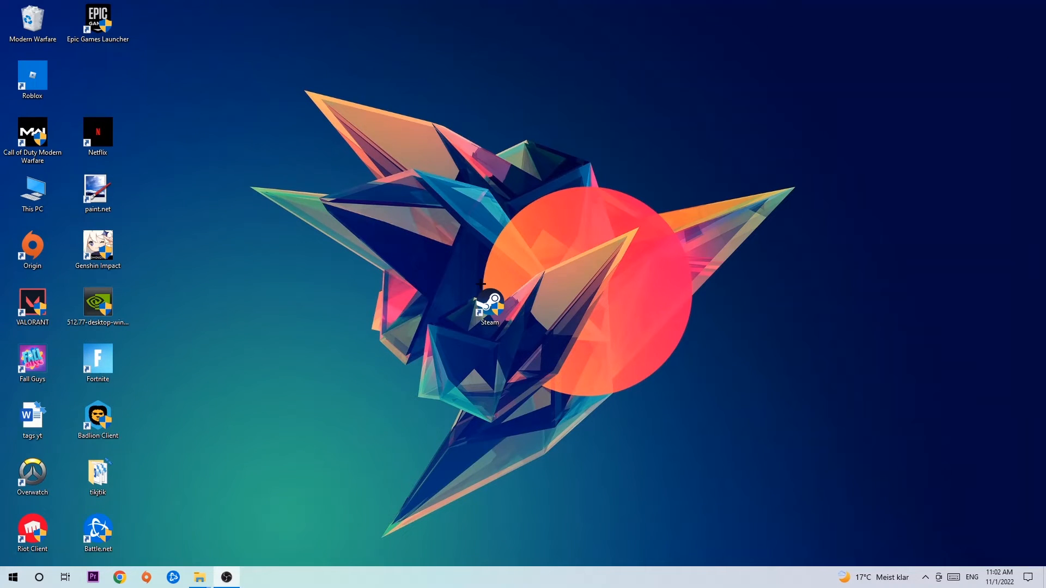
Step: Reach the Windows Update page via Start > Settings > Update & Security, confirming the PC is up to date
click(13, 577)
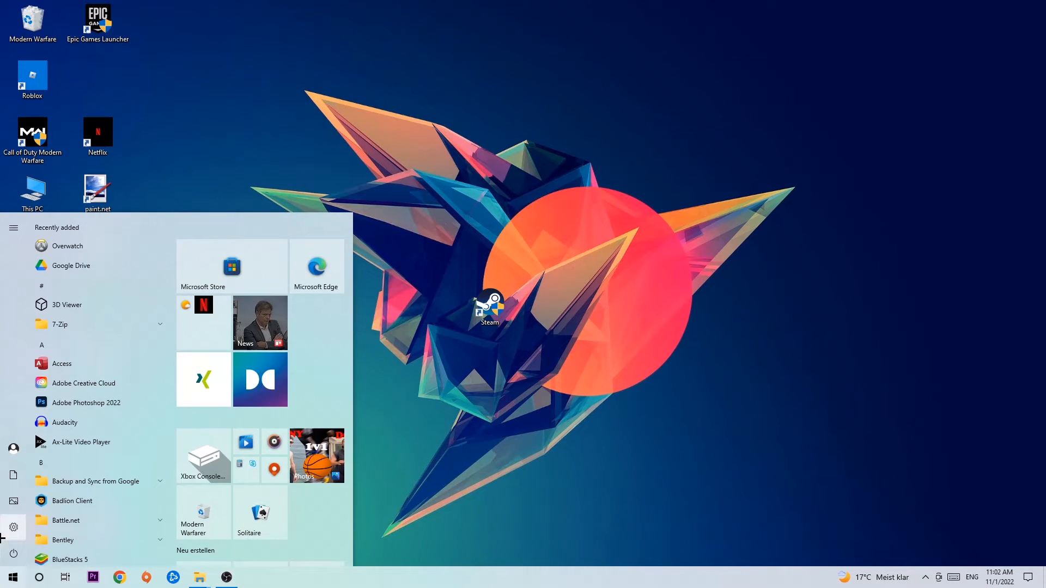
click(14, 524)
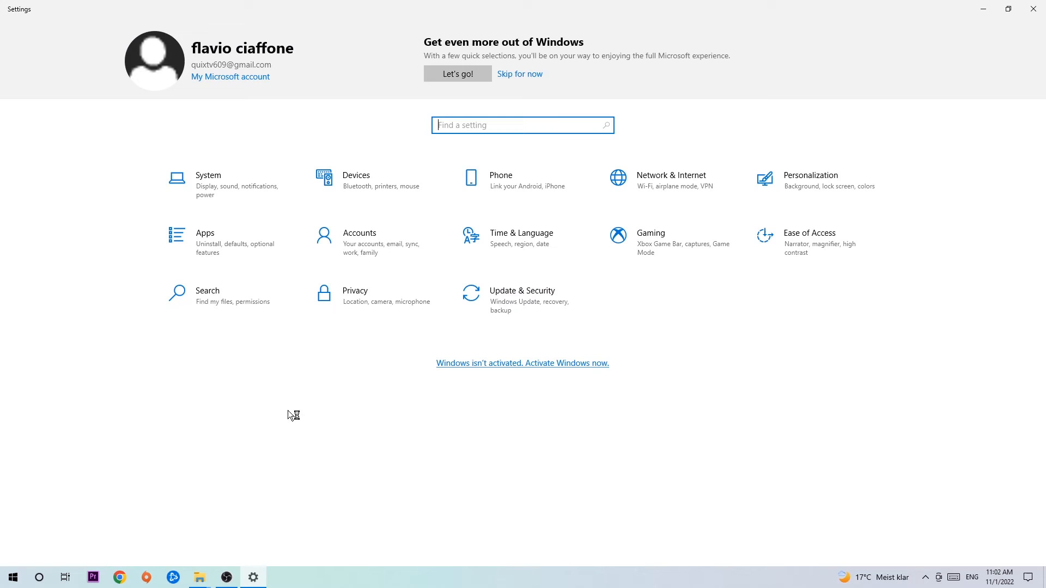
click(522, 291)
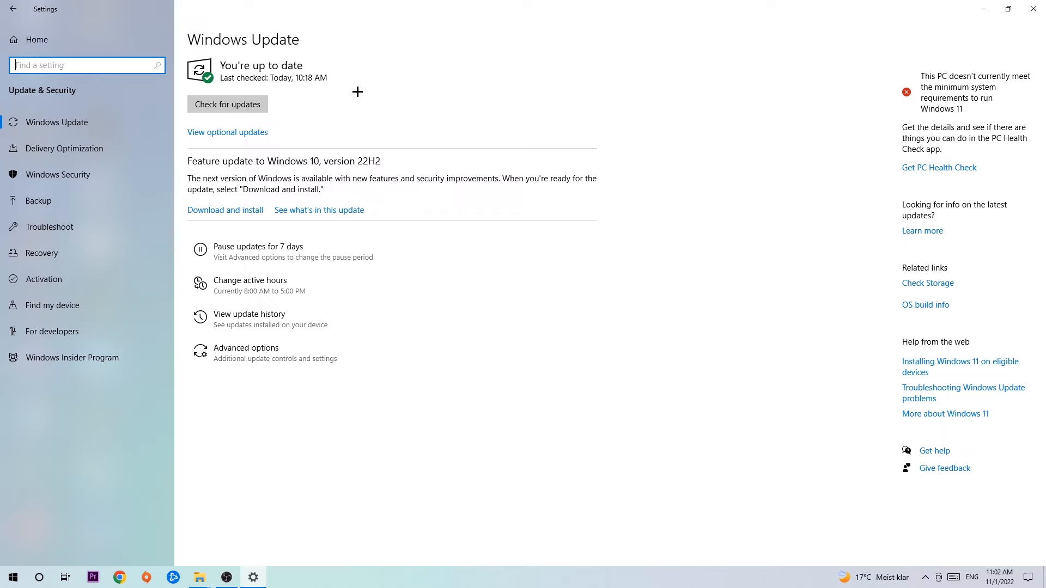
mouse_move(872, 4)
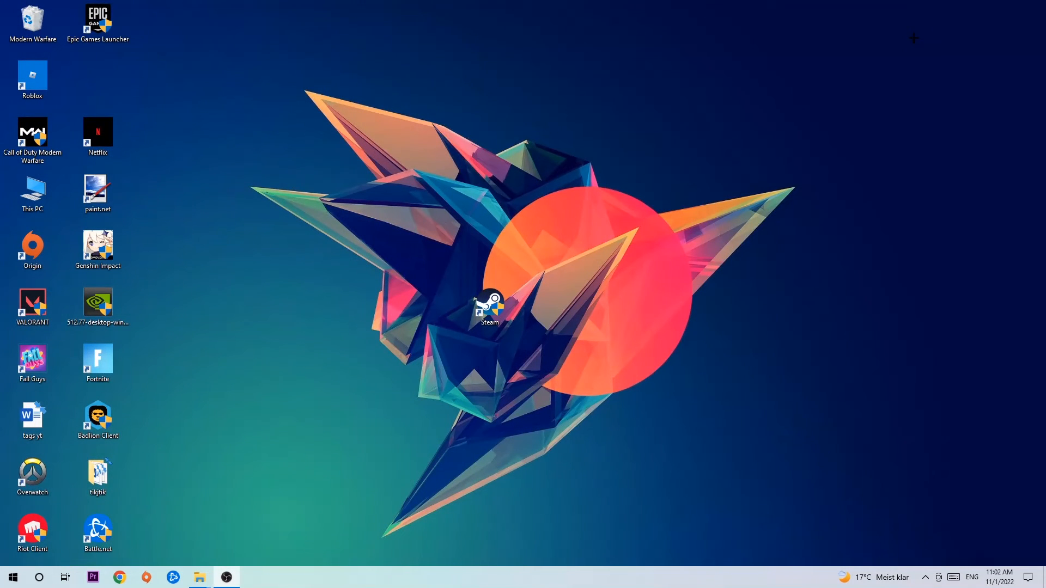
Step: Move the NVIDIA 512.77 driver installer to the desktop centre just above the Steam icon
drag(97, 303, 425, 194)
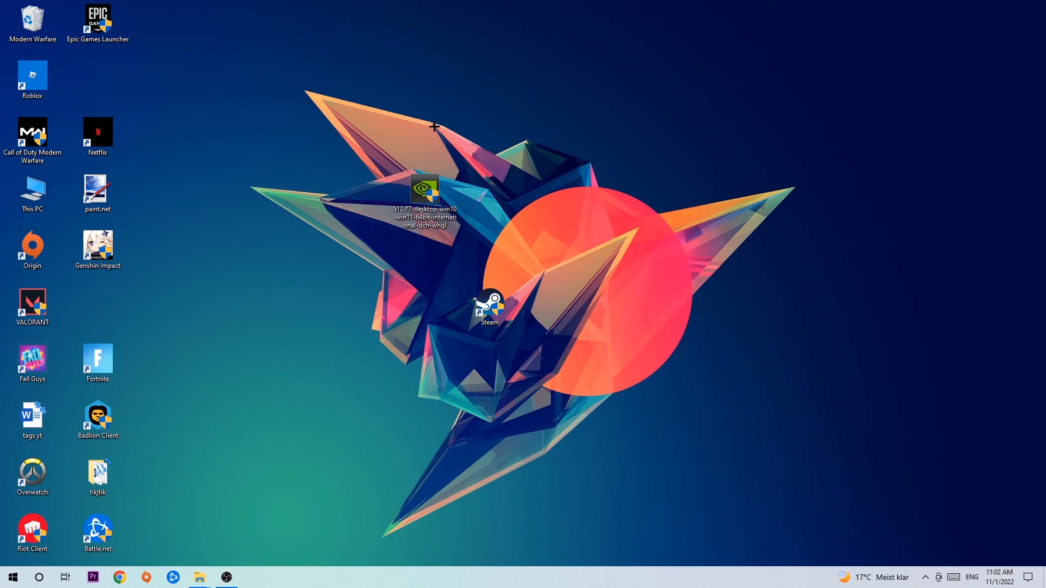
mouse_move(431, 147)
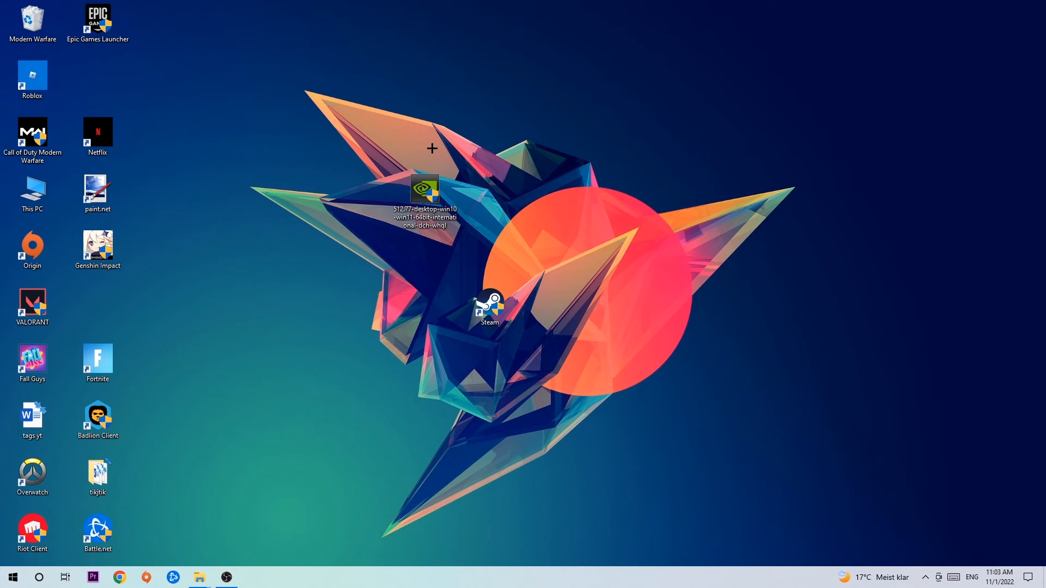
mouse_move(420, 164)
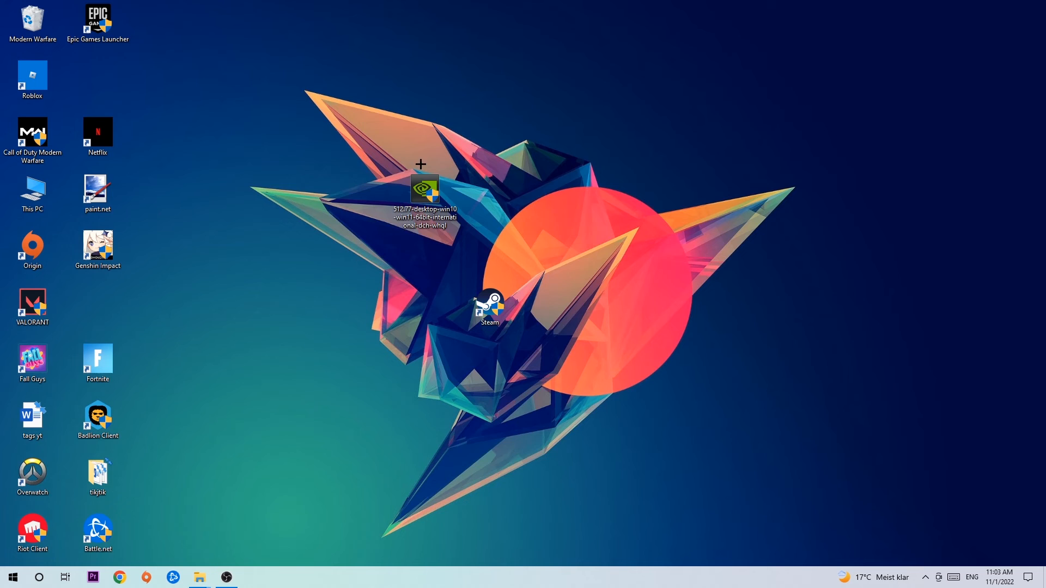
drag(423, 189, 490, 245)
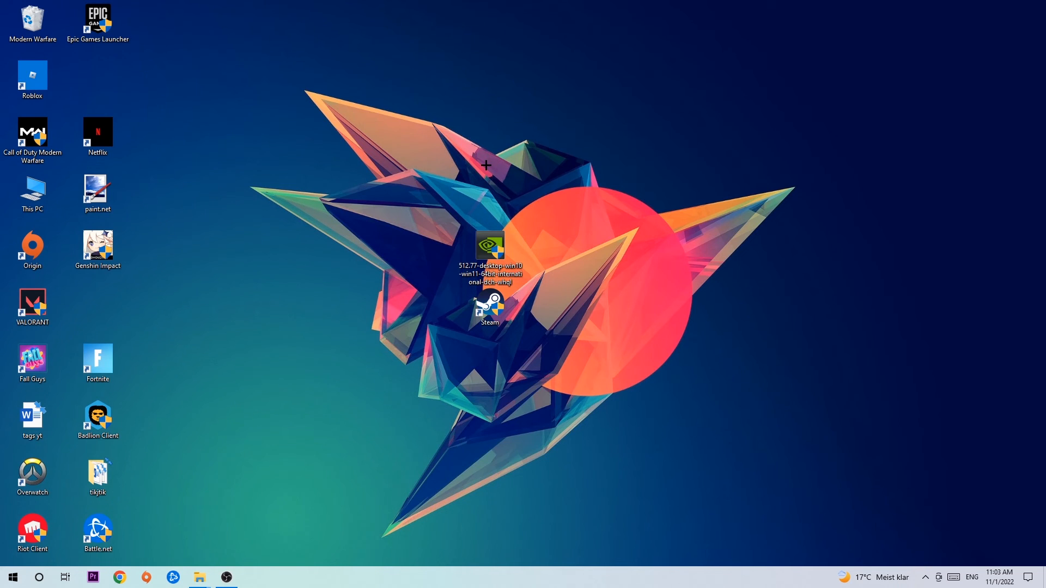